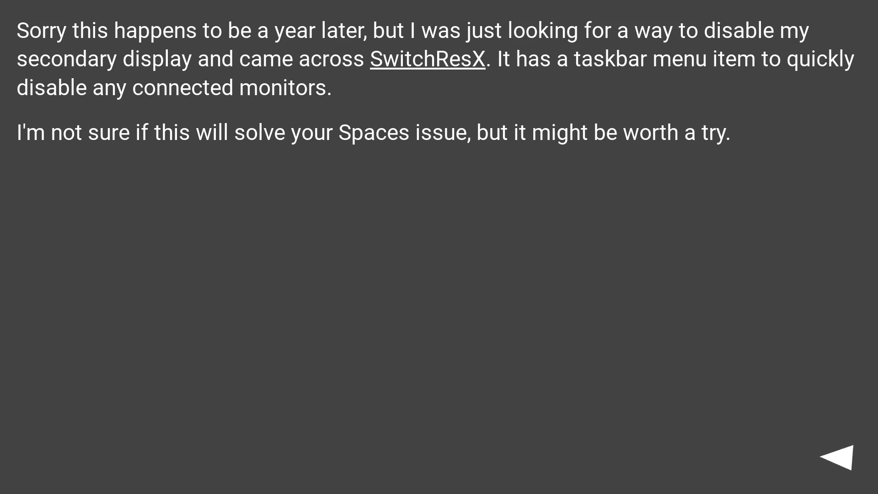
pyautogui.click(836, 455)
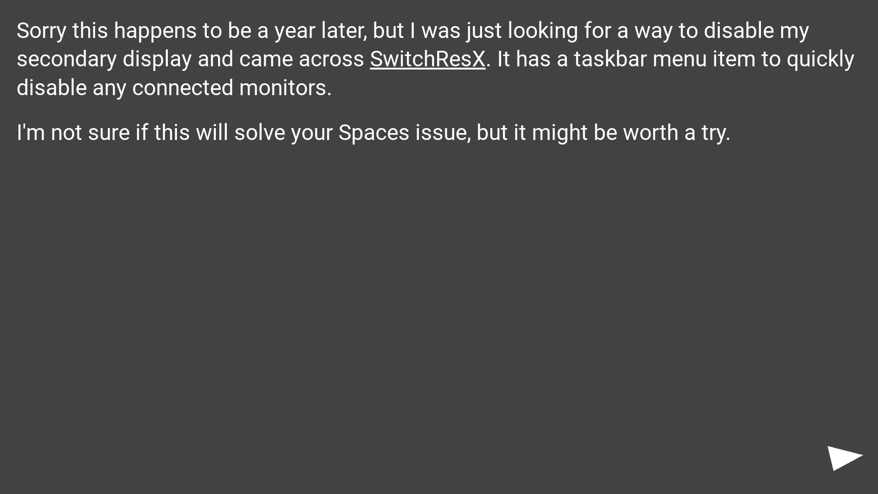
pyautogui.click(846, 454)
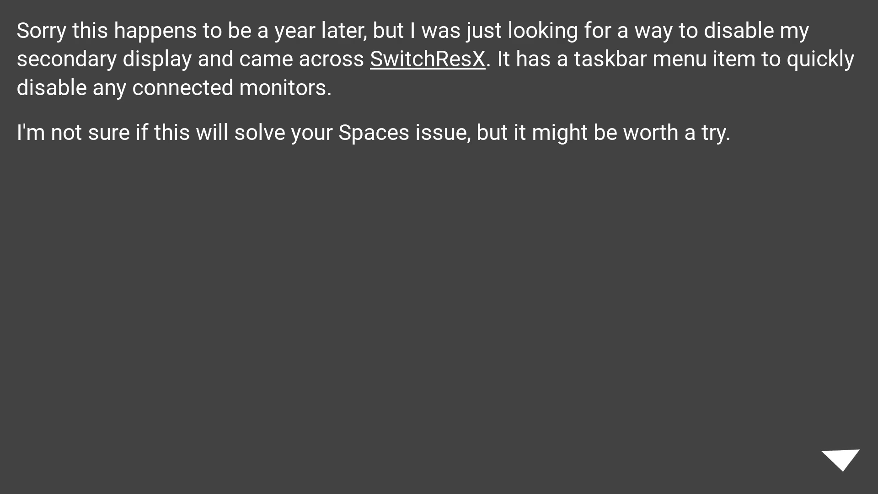
pyautogui.click(842, 458)
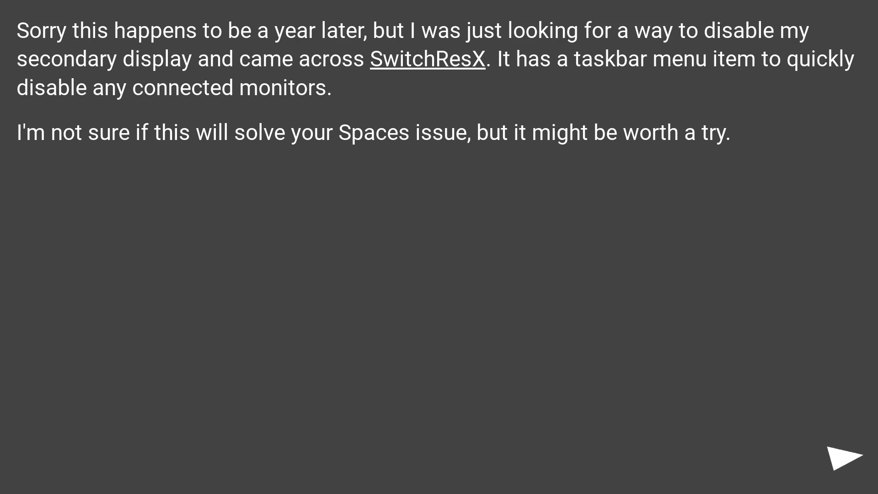
pyautogui.click(842, 459)
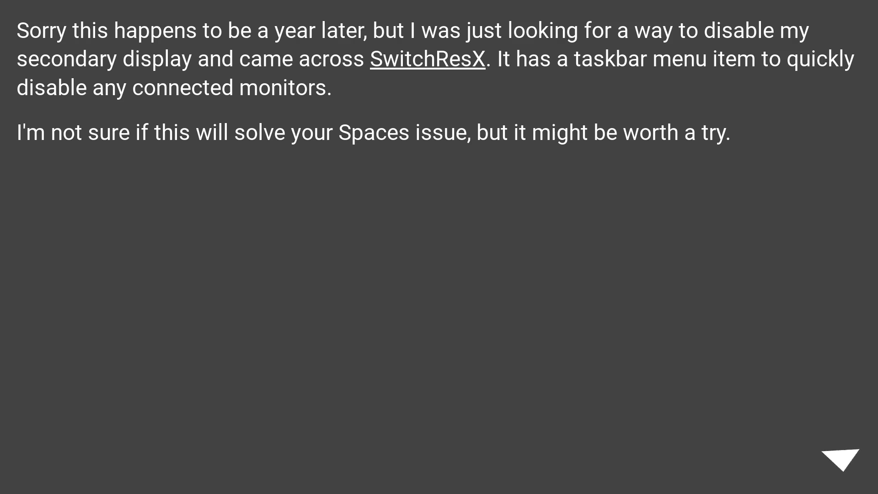
pyautogui.click(836, 458)
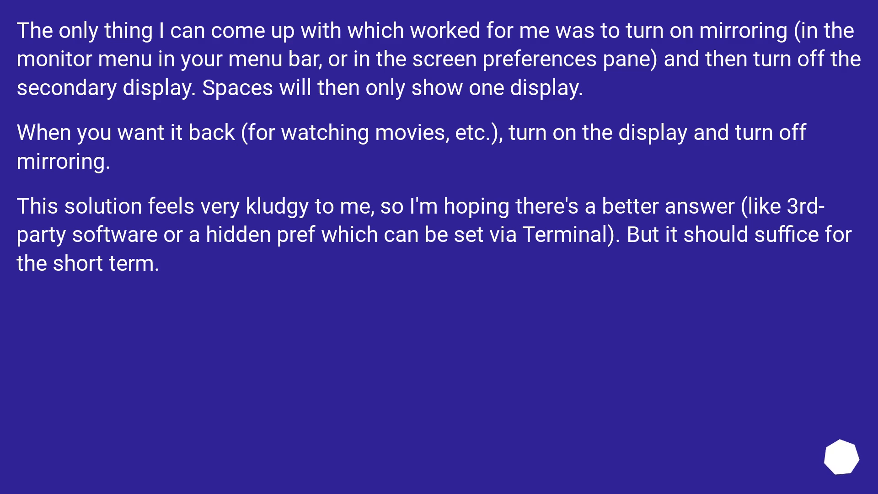
pyautogui.scroll(-3)
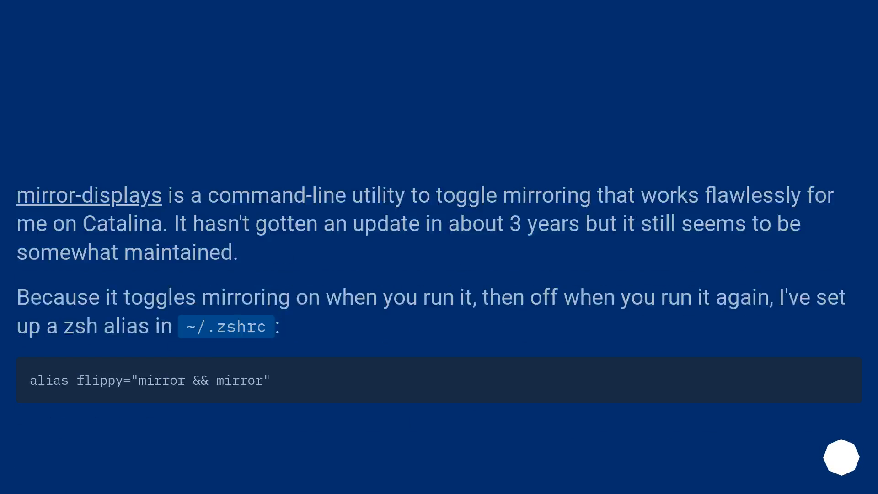